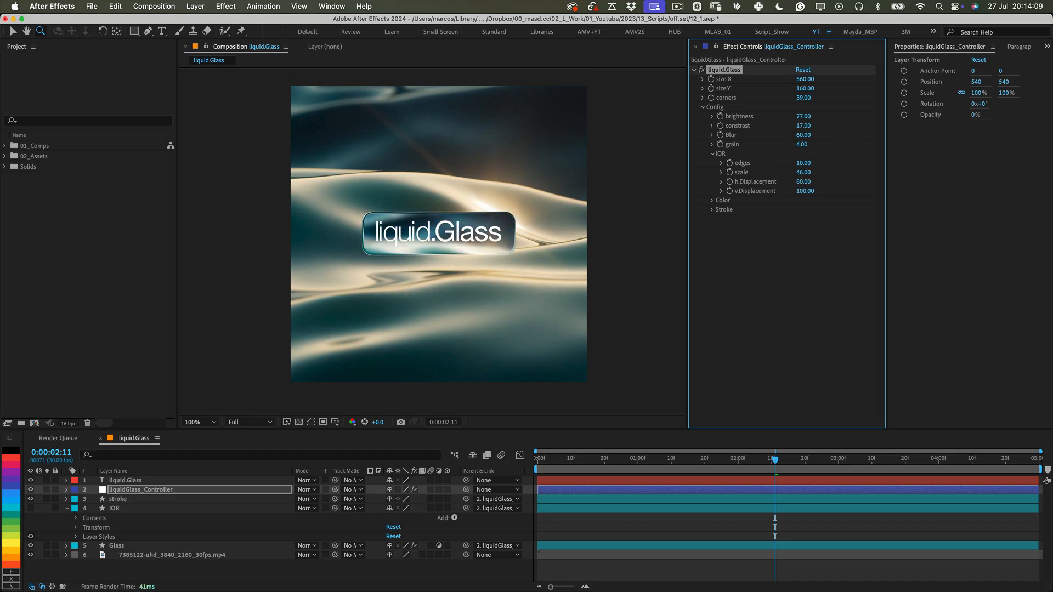
- Shift the liquidGlass controller's Color hue to -55 and saturation to 20 for a green-pink tint
click(713, 200)
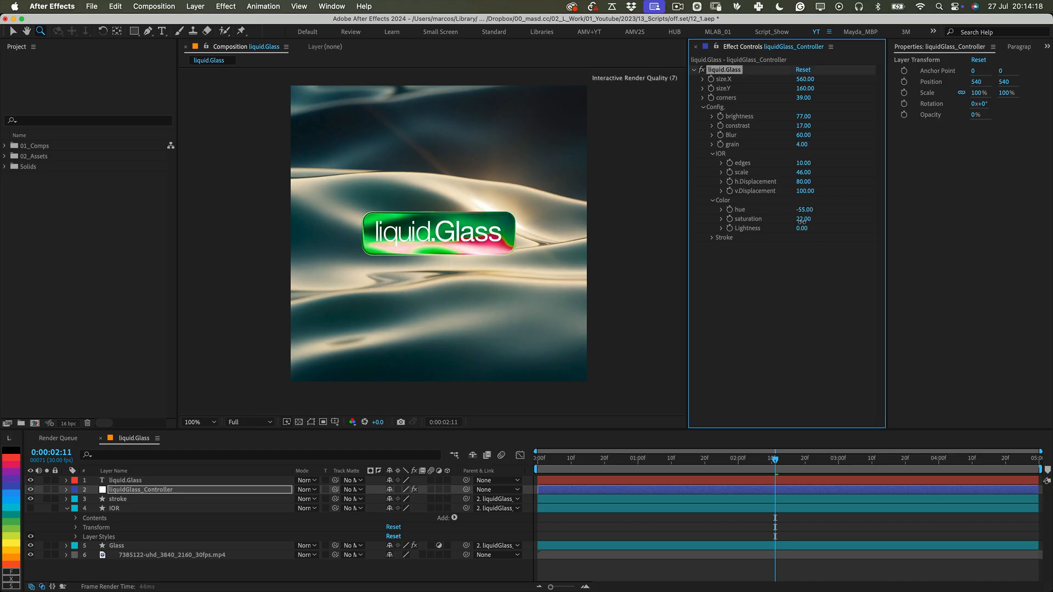
drag(802, 228, 815, 228)
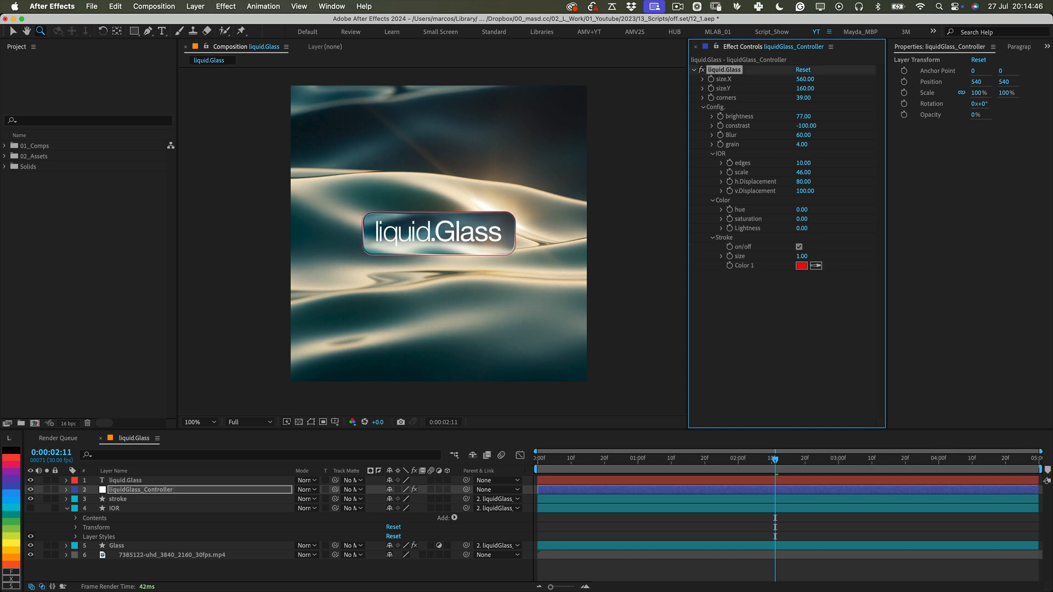
- Switch the panel's thin stroke colour from red to white
click(801, 265)
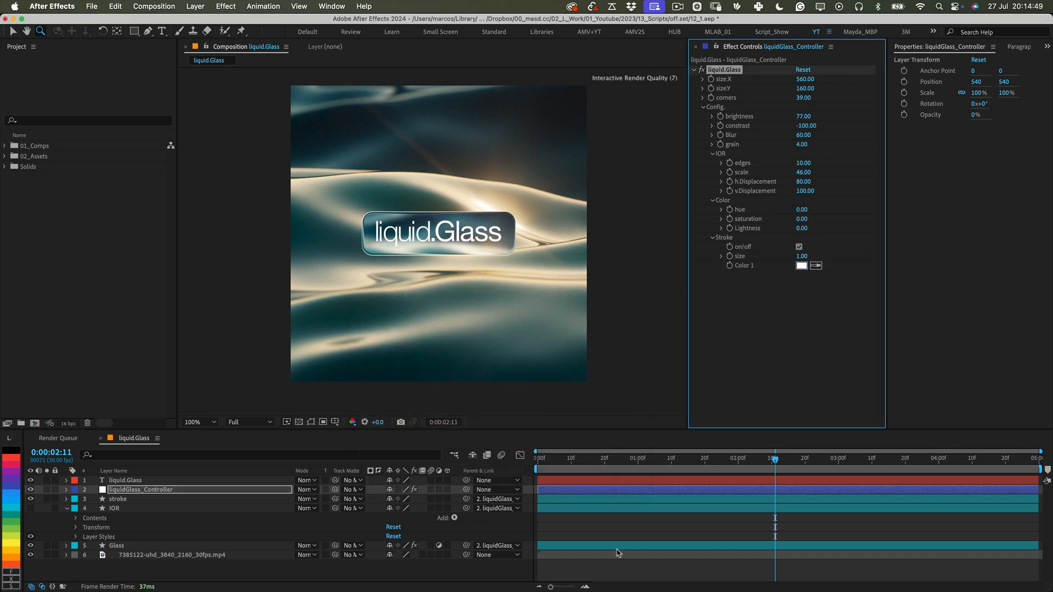